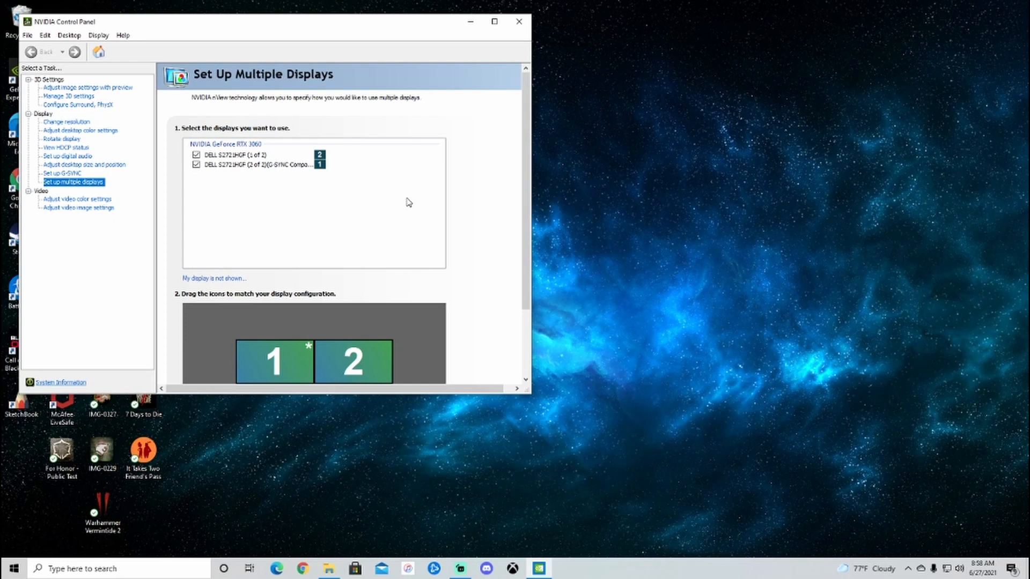
Untick and re-tick display 1 in Set Up Multiple Displays and apply the configuration
scroll(down, 3)
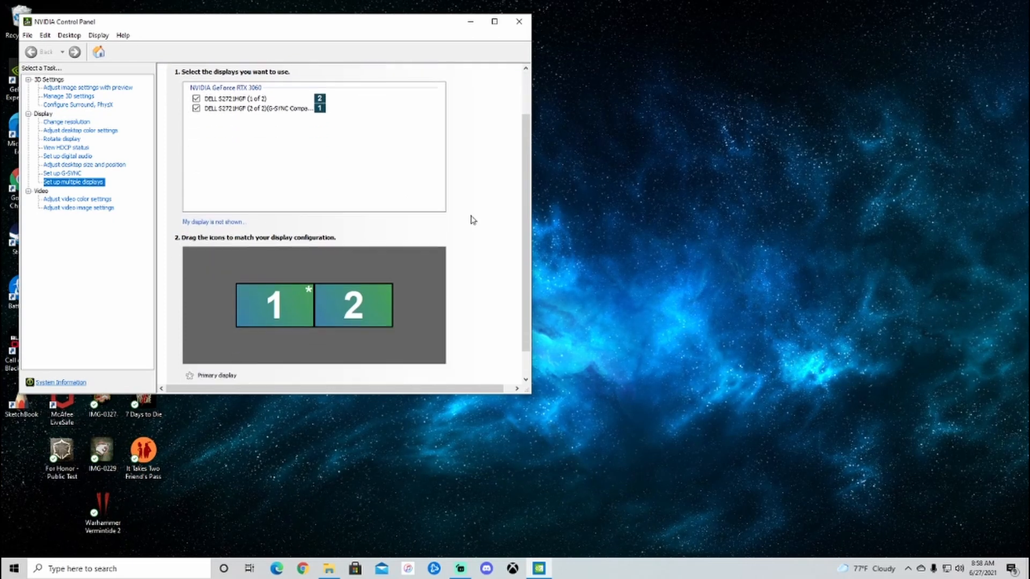
scroll(down, 3)
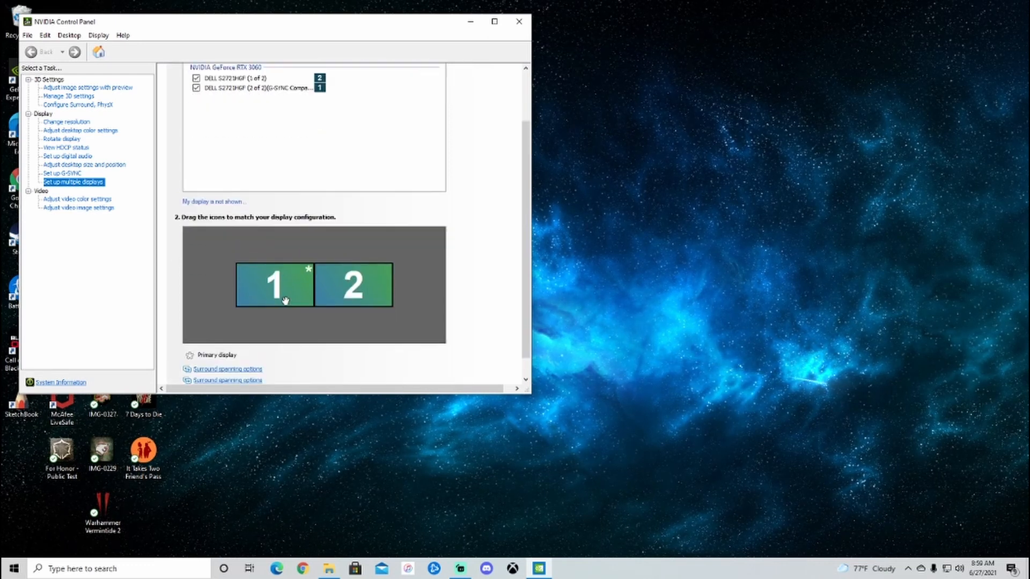
scroll(up, 3)
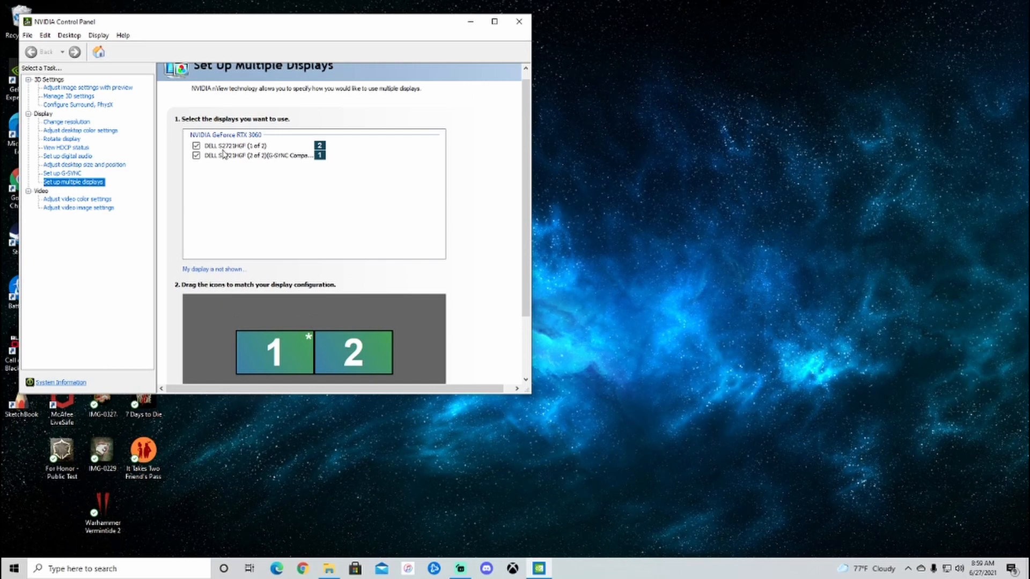
click(196, 145)
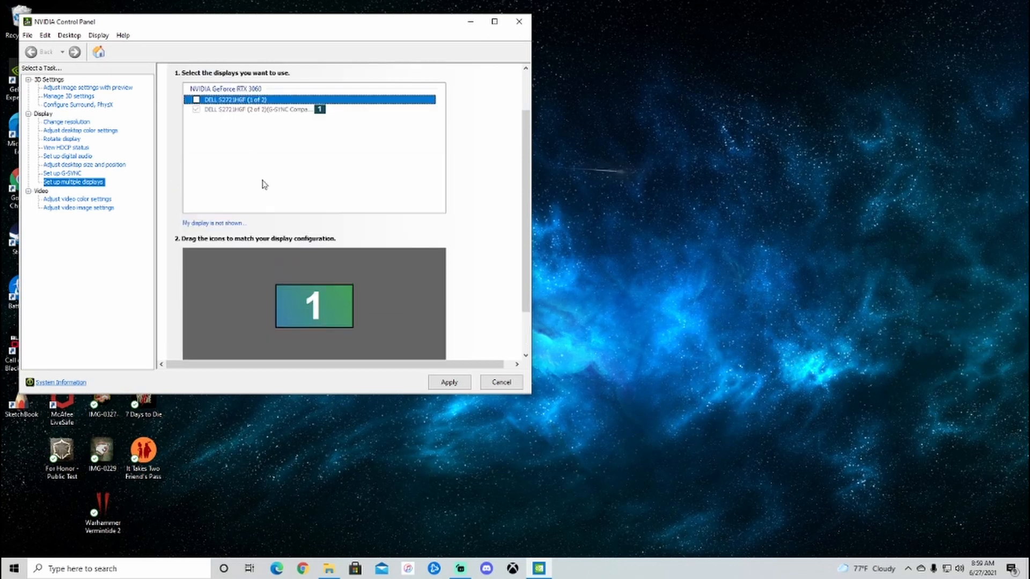
click(195, 98)
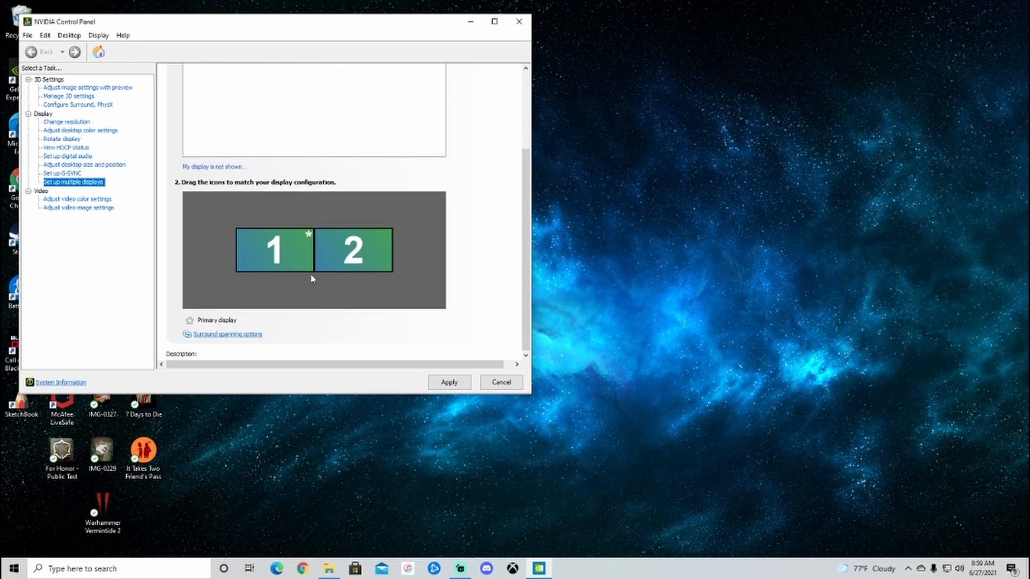
click(449, 382)
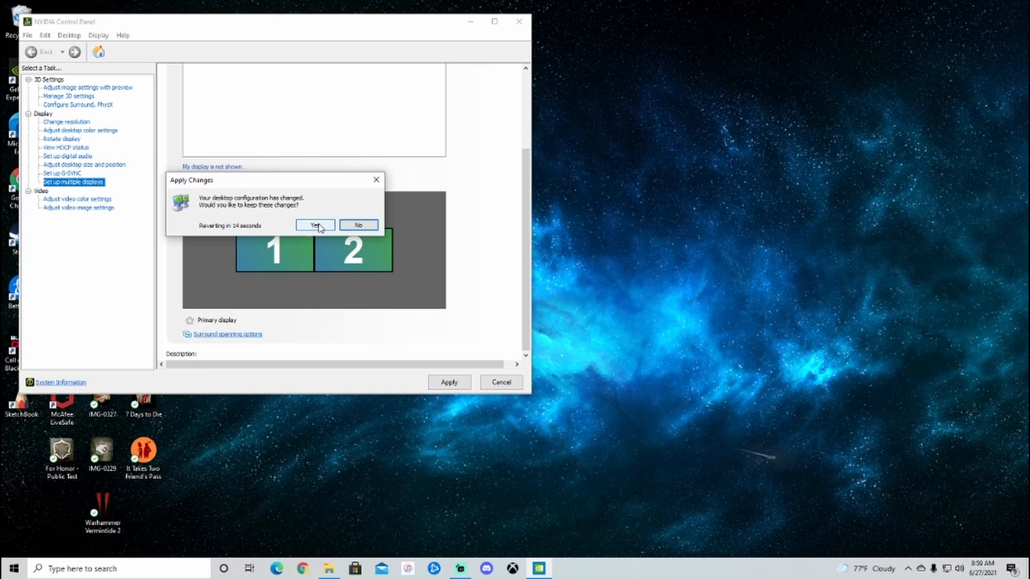
Keep the changed desktop configuration and close NVIDIA Control Panel
click(315, 224)
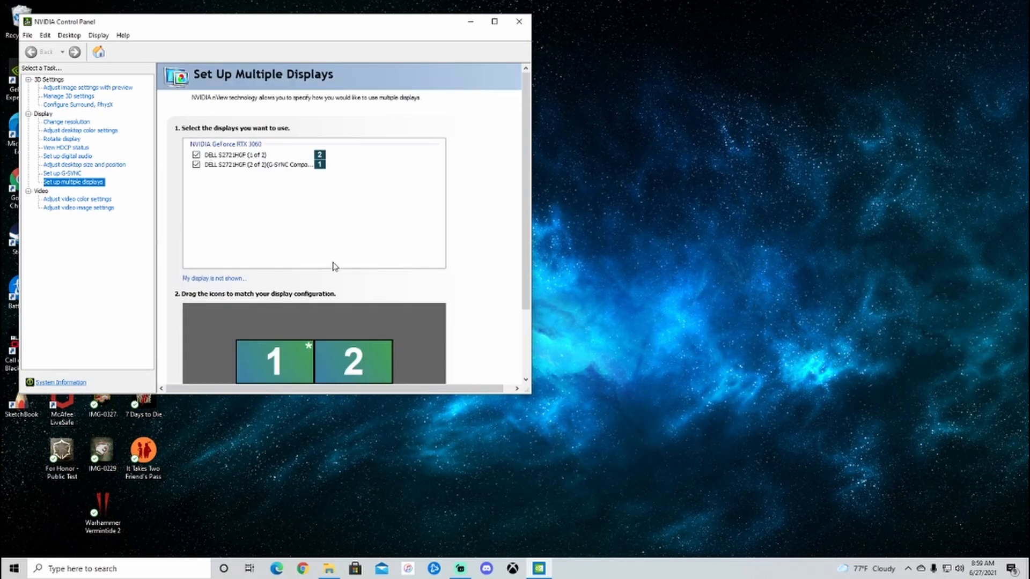
scroll(down, 3)
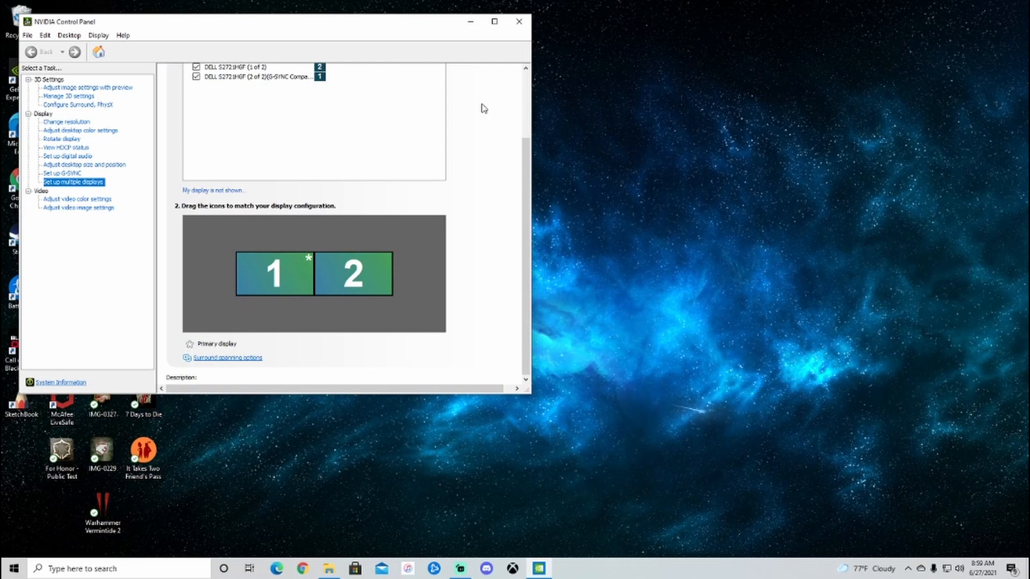
click(519, 22)
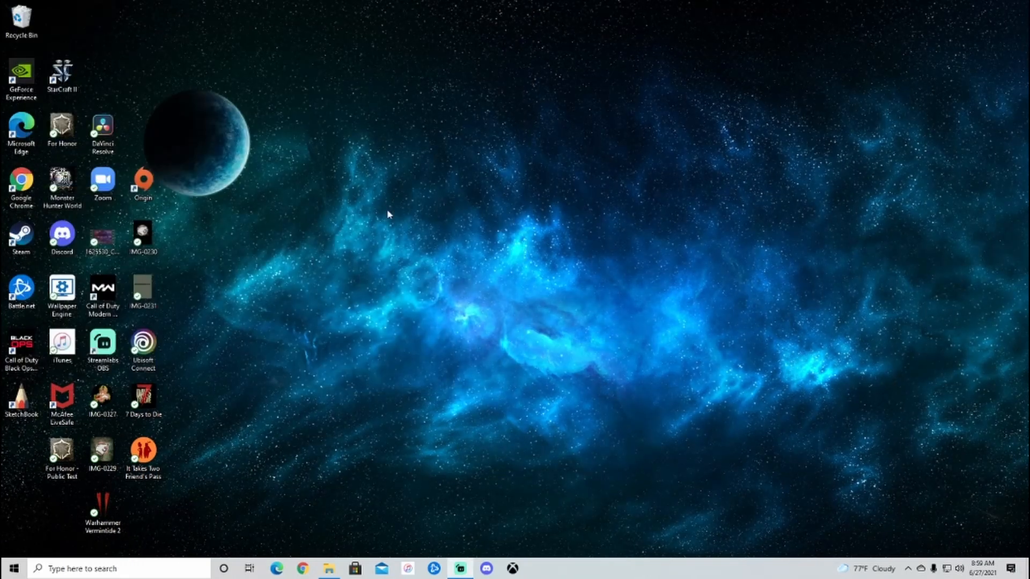
Launch GeForce Experience, confirm Game Ready Driver 471.11 is current under Drivers, and close it
click(22, 77)
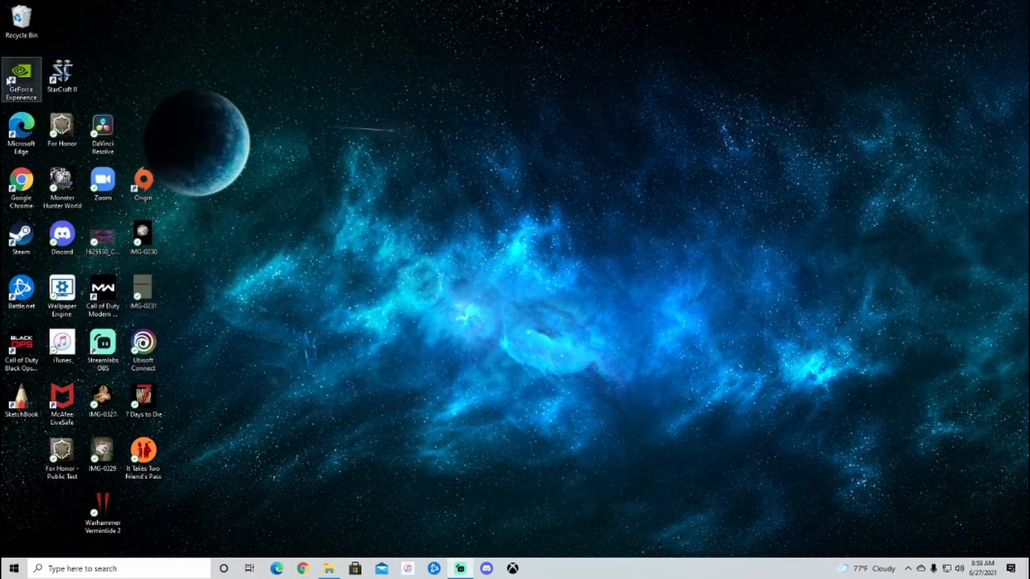
double_click(22, 76)
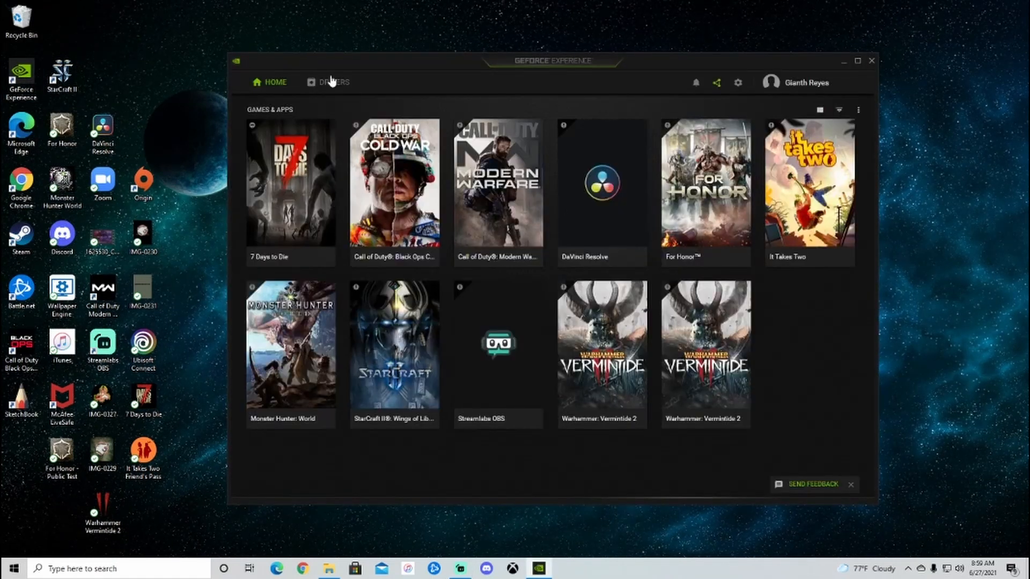
click(334, 83)
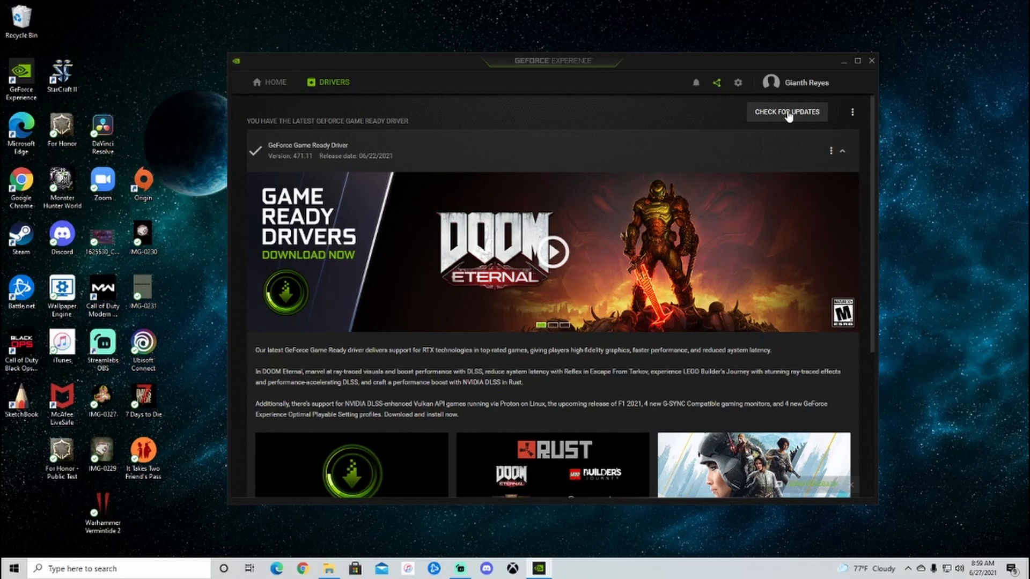
click(787, 111)
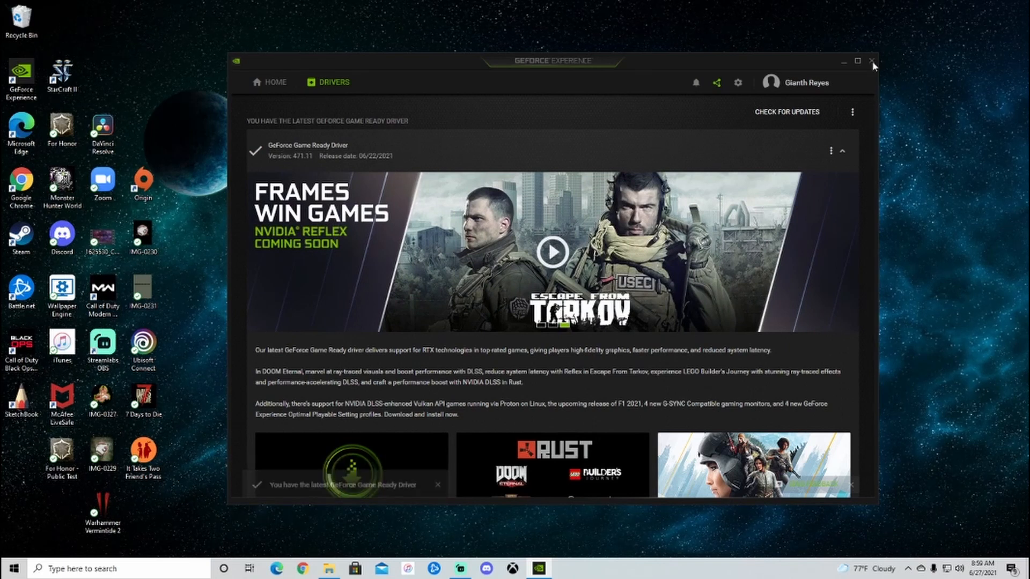
click(872, 61)
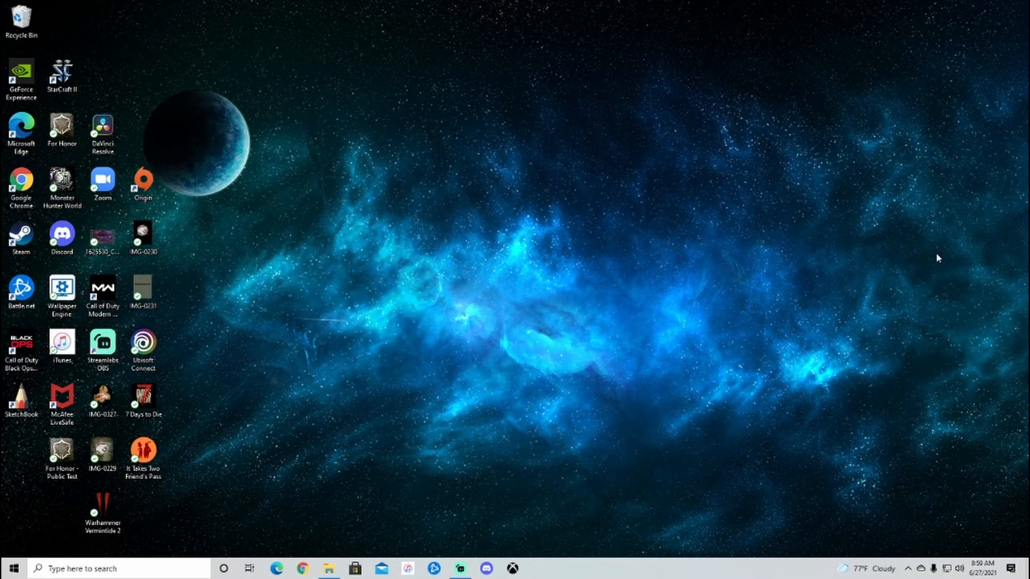
mouse_move(814, 271)
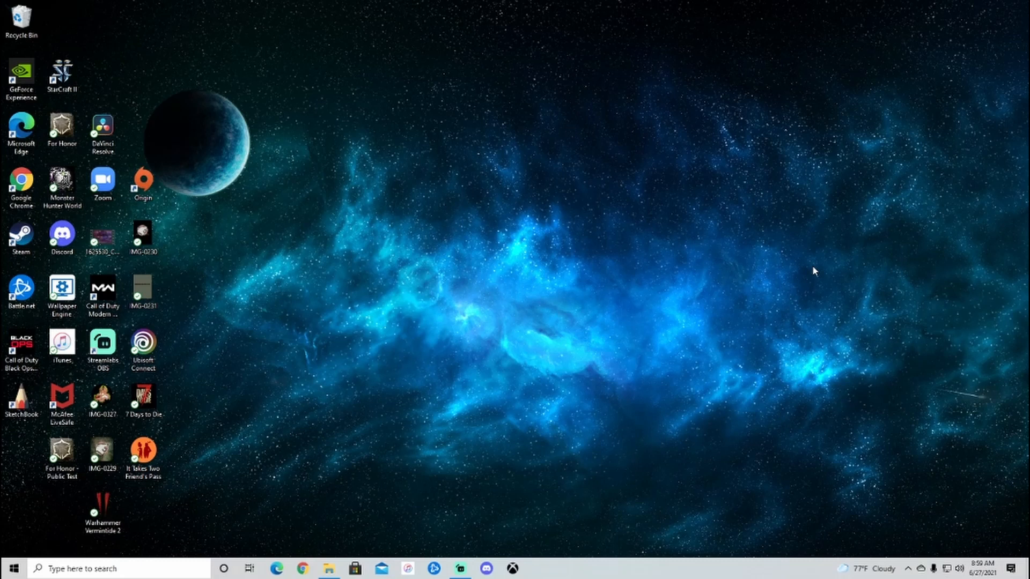